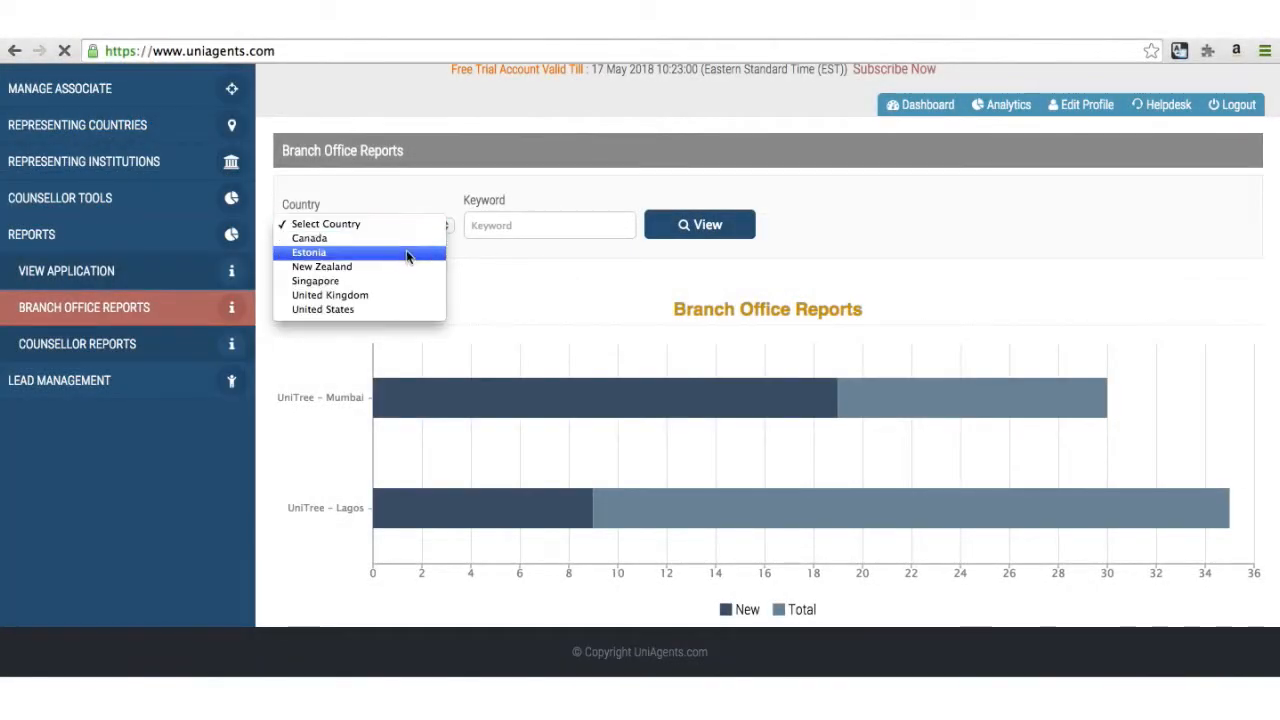
Filter the branch office report to New Zealand and Victoria University of Wellington, then view it
click(309, 252)
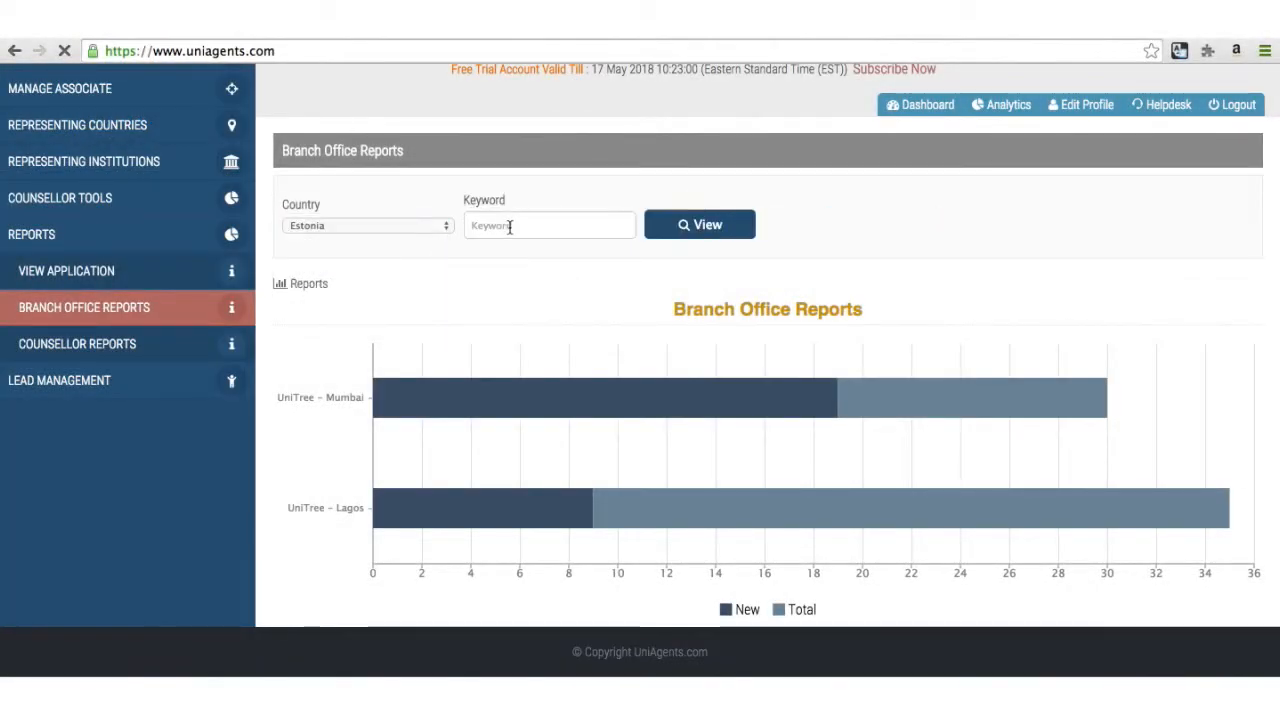
click(367, 224)
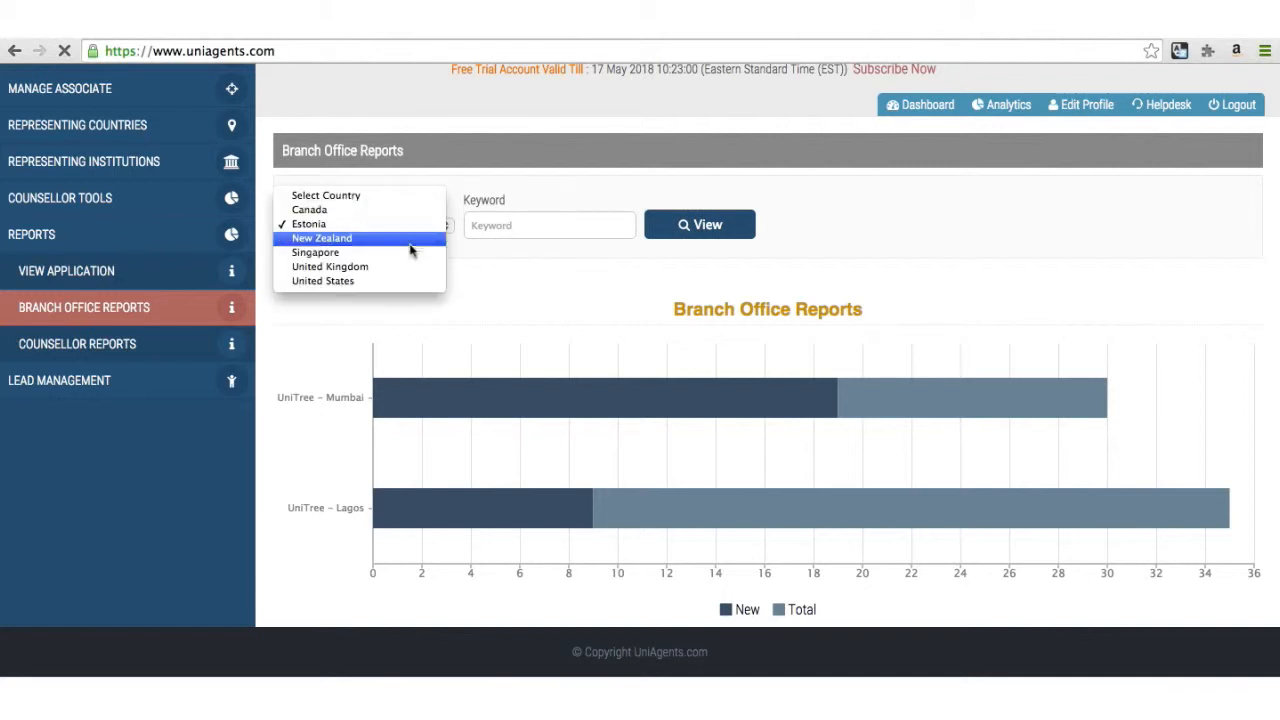
click(321, 238)
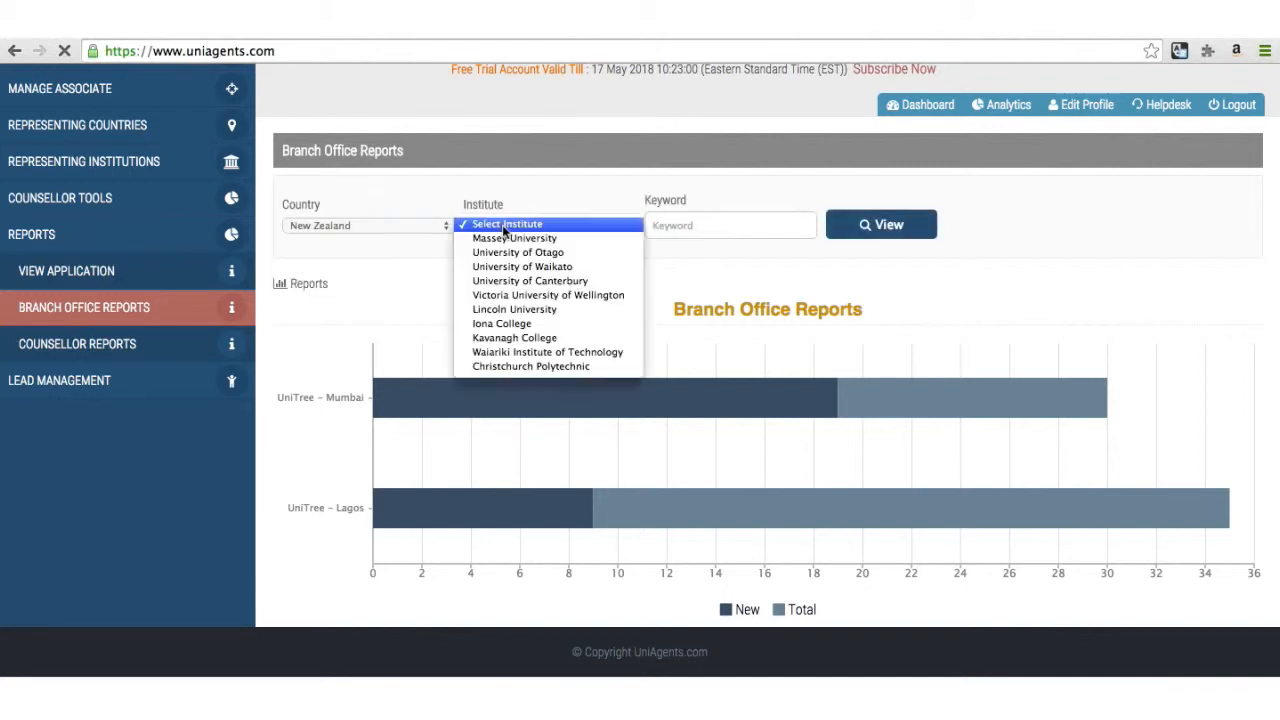
click(548, 294)
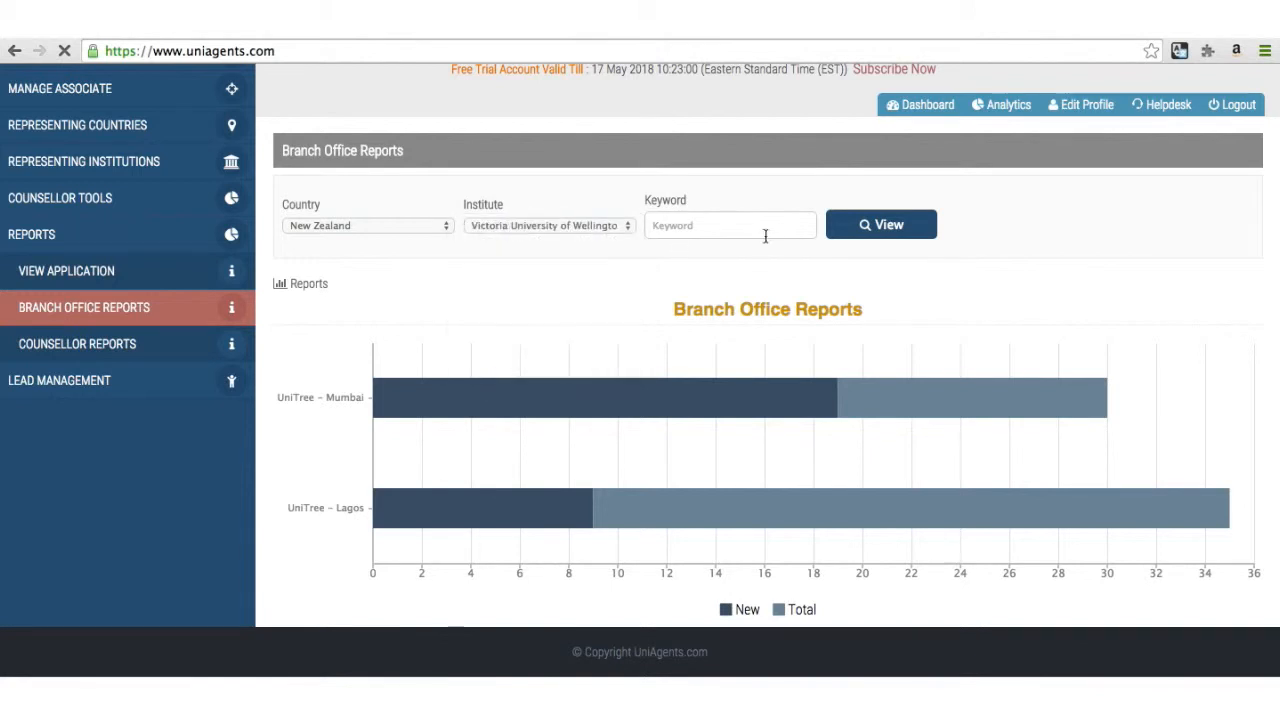
click(880, 224)
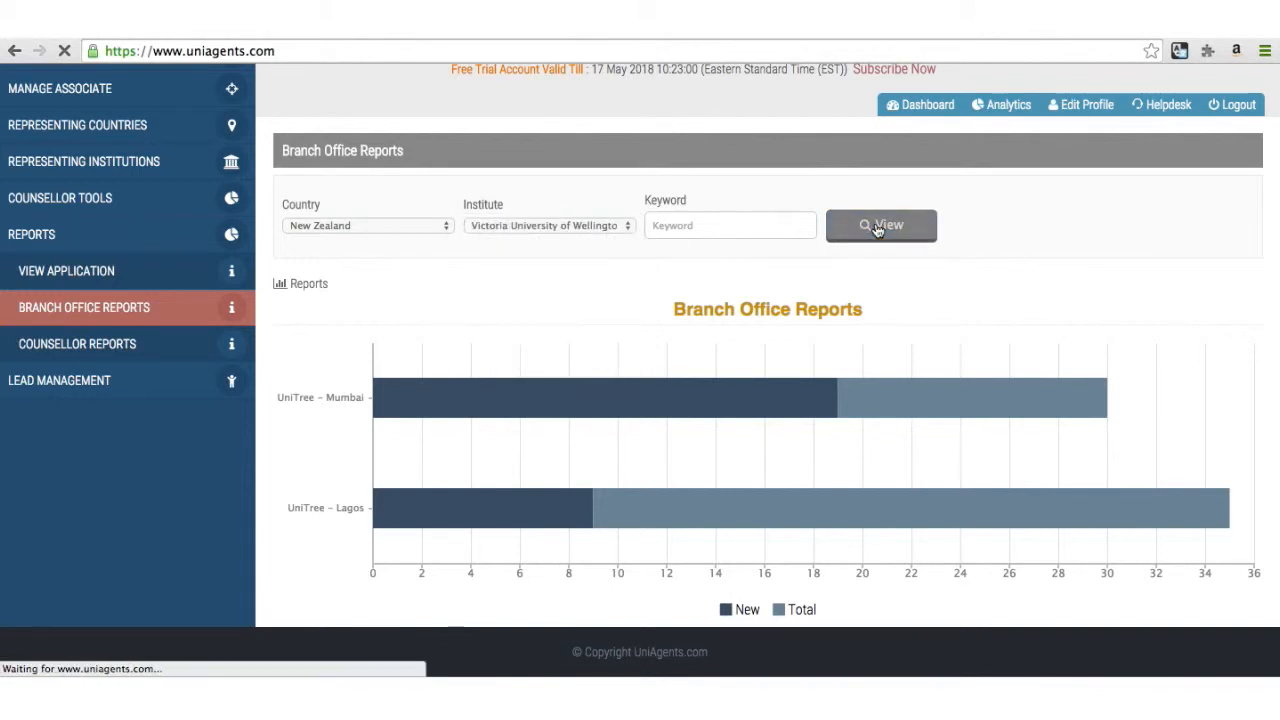
Refresh the report to show Mumbai with 1 new and Lagos with 1 new of 3 total
click(881, 224)
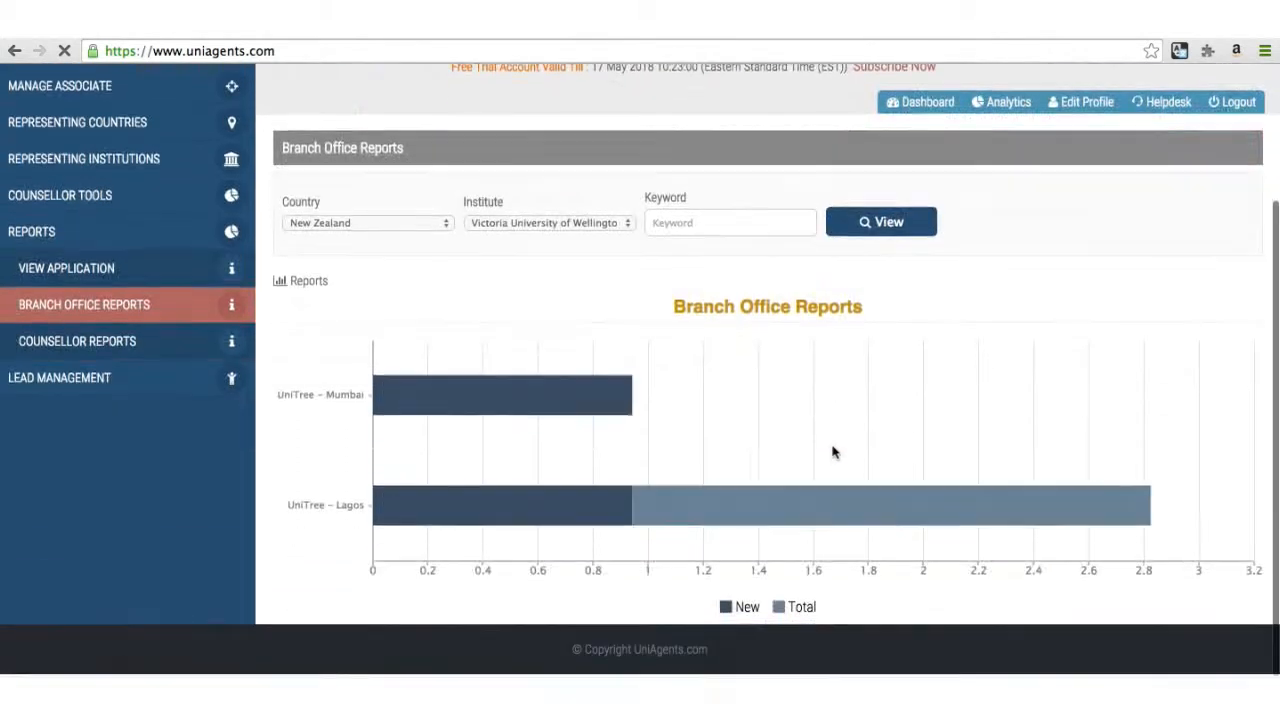
mouse_move(630, 403)
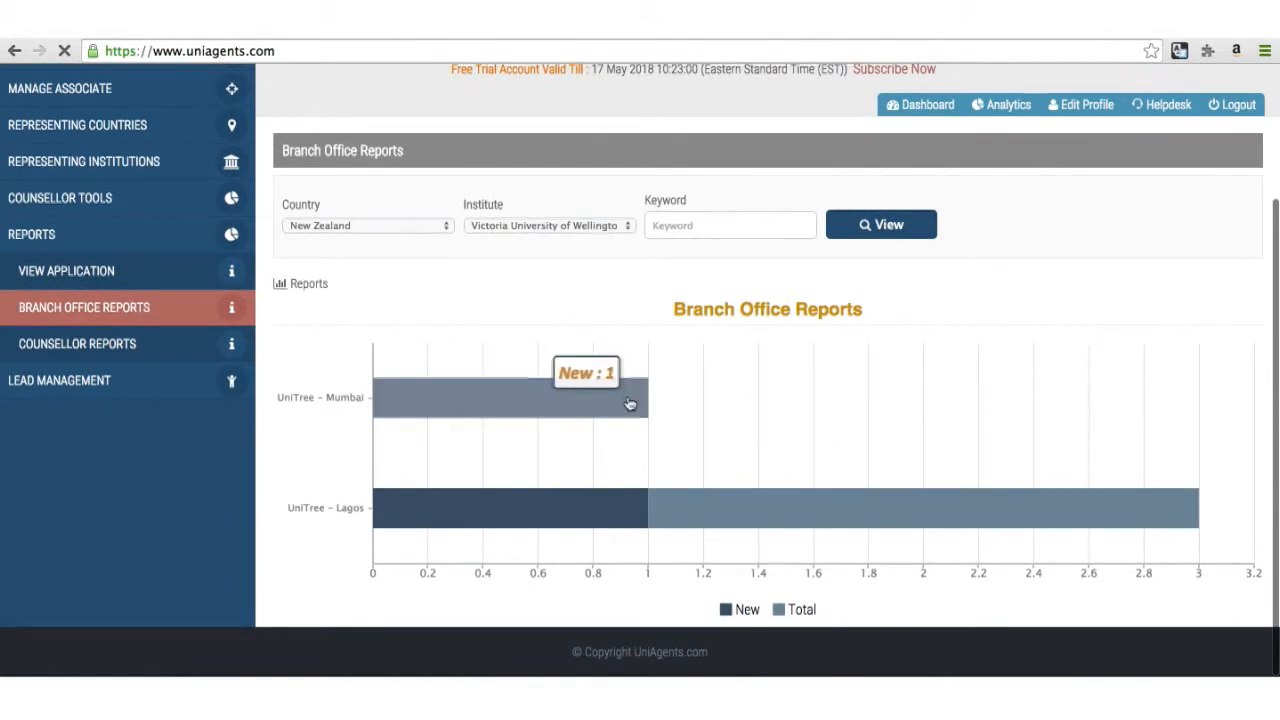
mouse_move(574, 351)
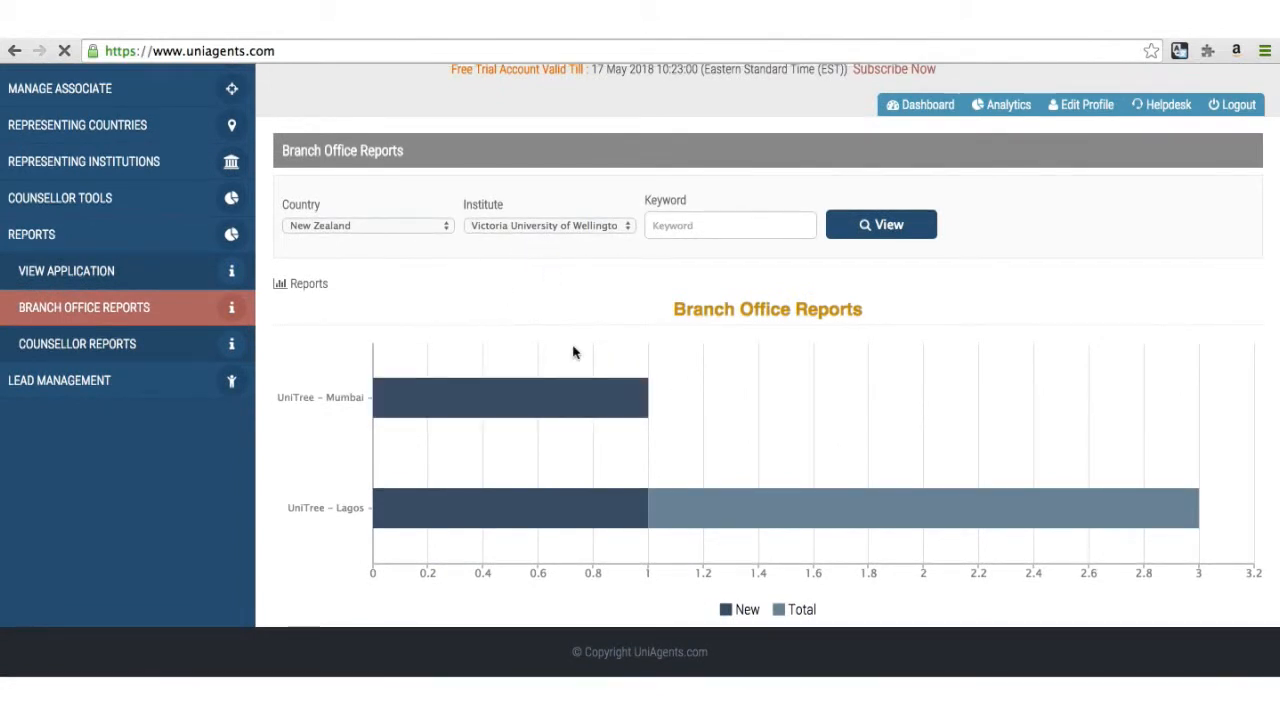
mouse_move(565, 405)
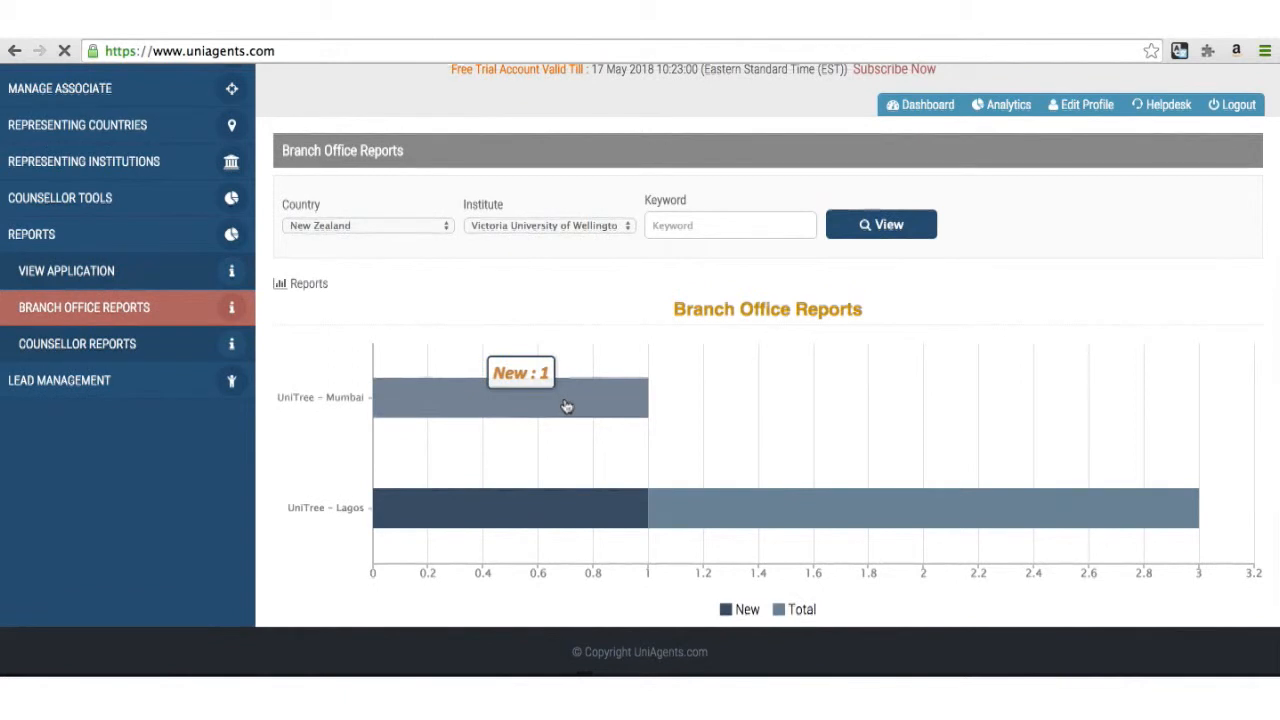
mouse_move(569, 507)
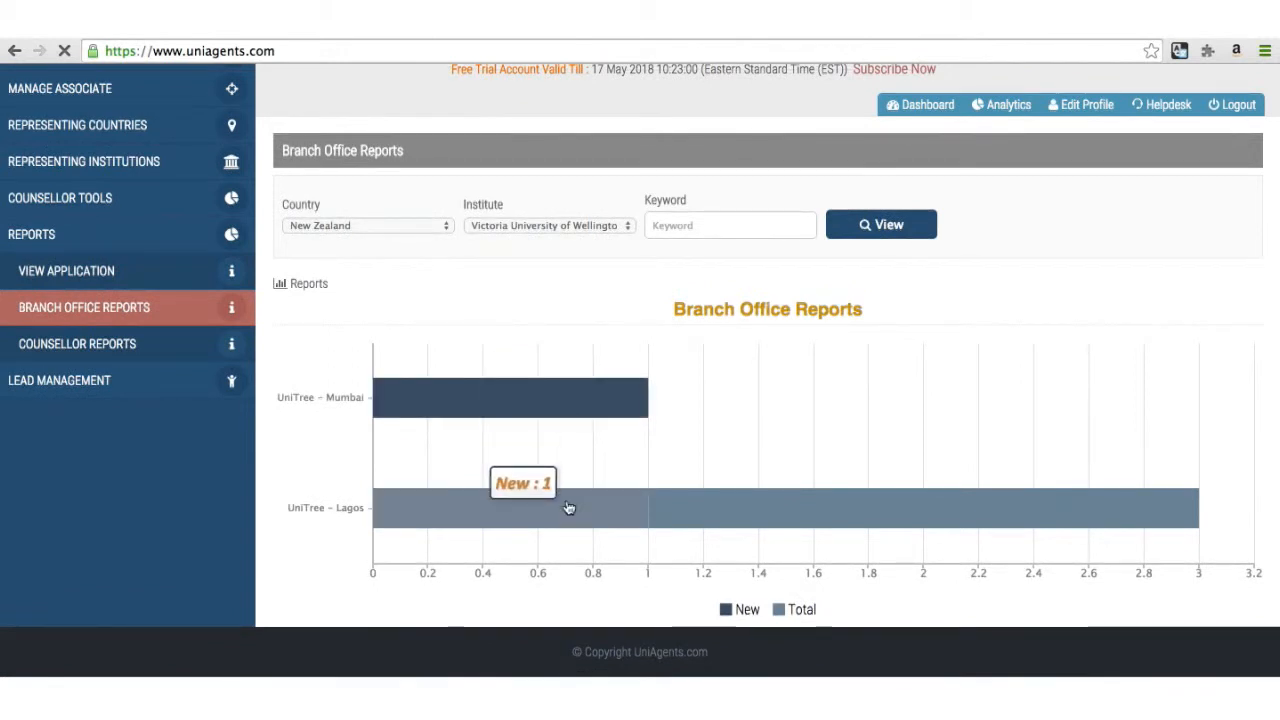
mouse_move(737, 501)
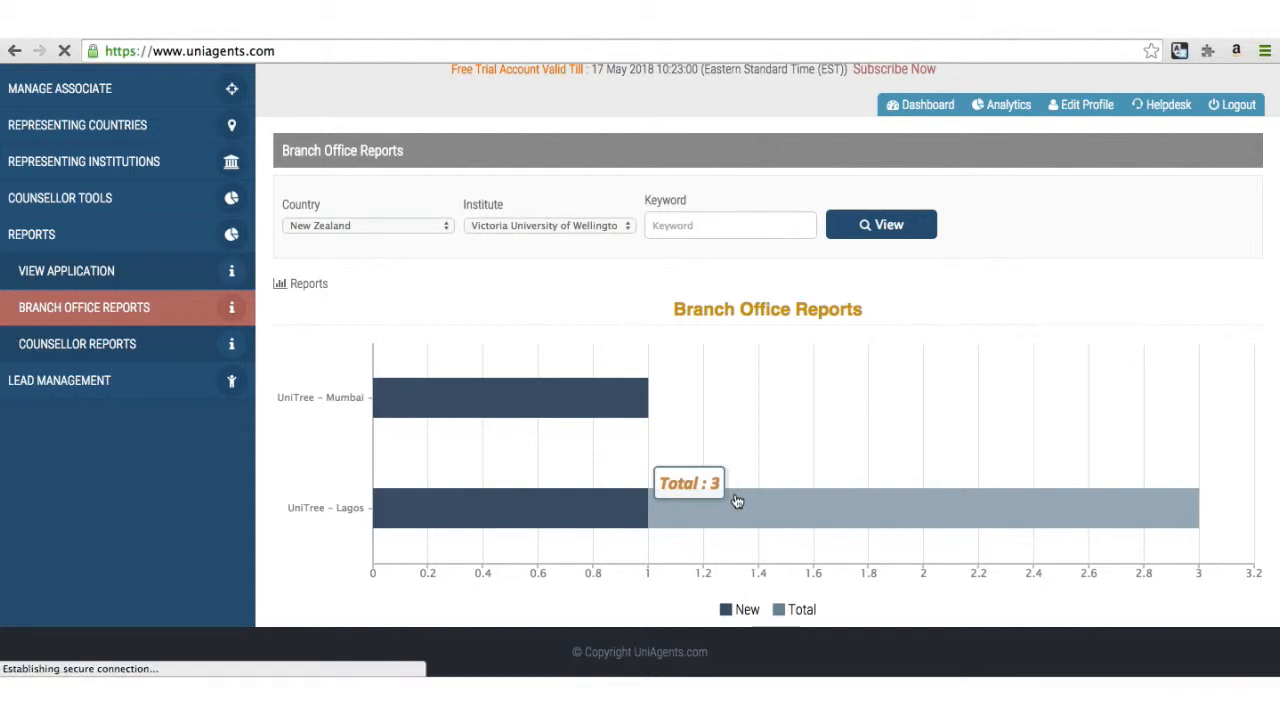
Open the UniTree – Lagos detailed report and select New Zealand's 4 new applications
click(900, 507)
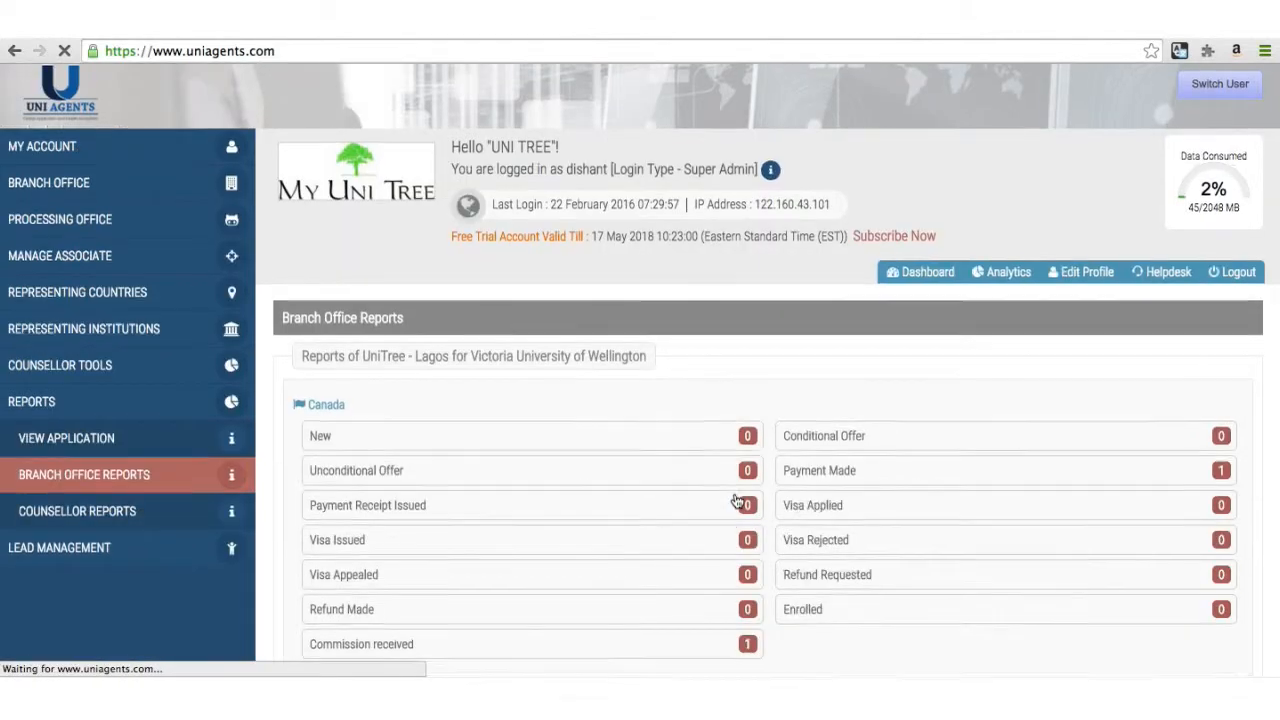
scroll(down, 3)
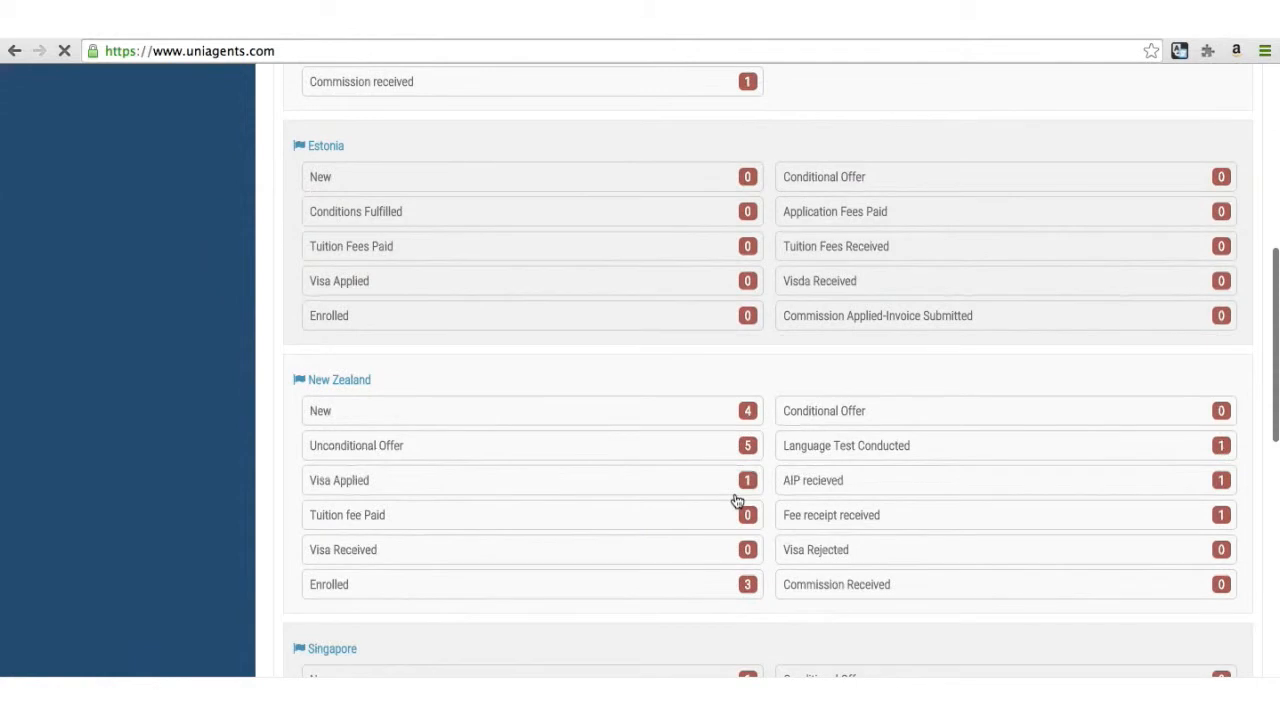
mouse_move(690, 440)
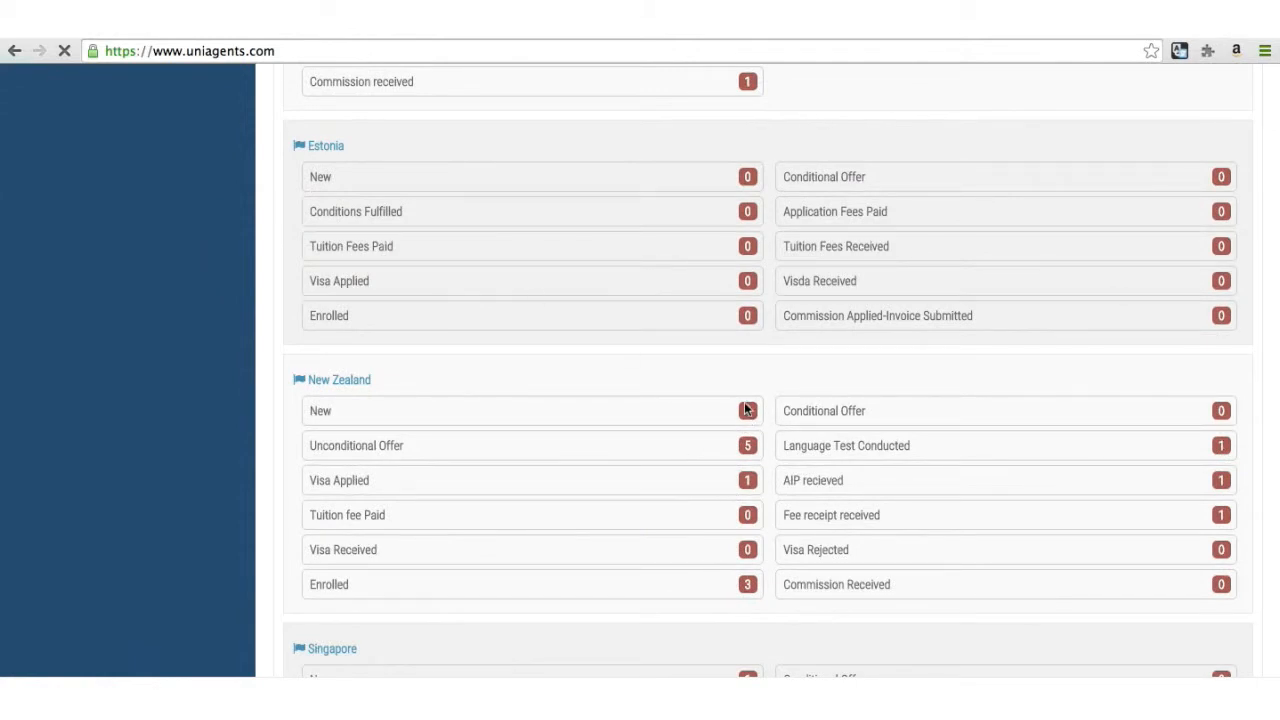
scroll(down, 3)
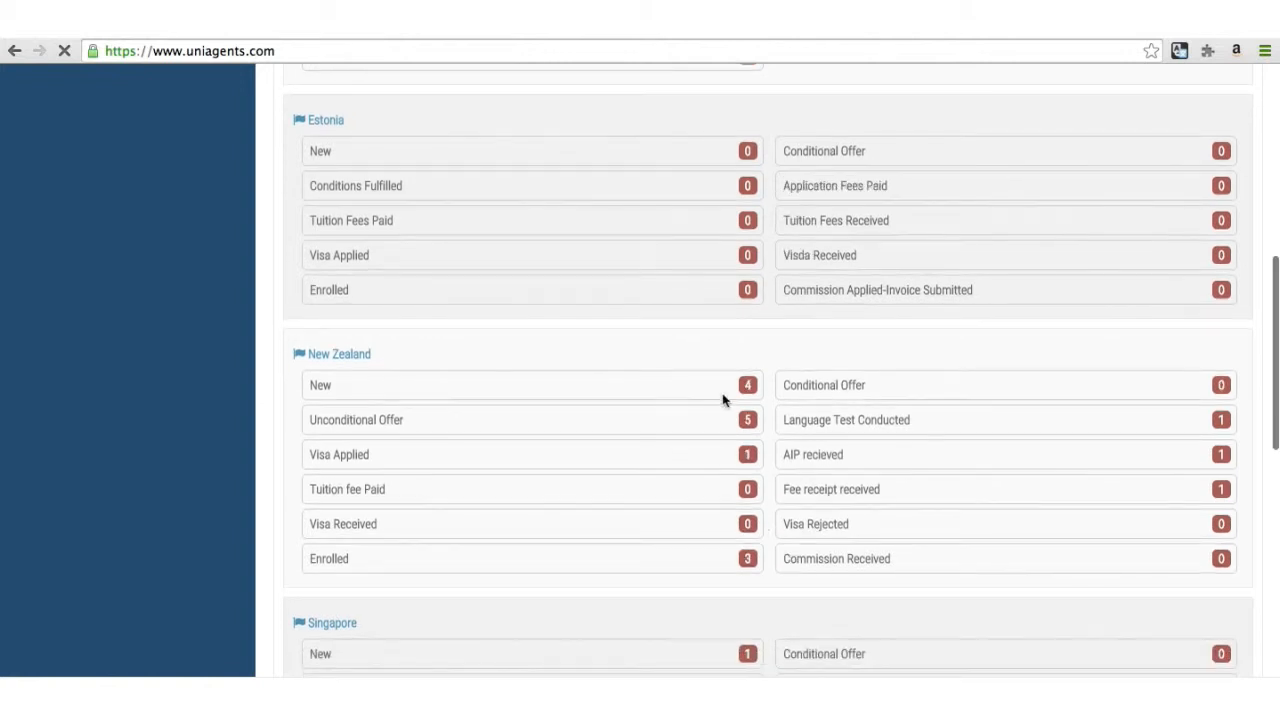
click(747, 385)
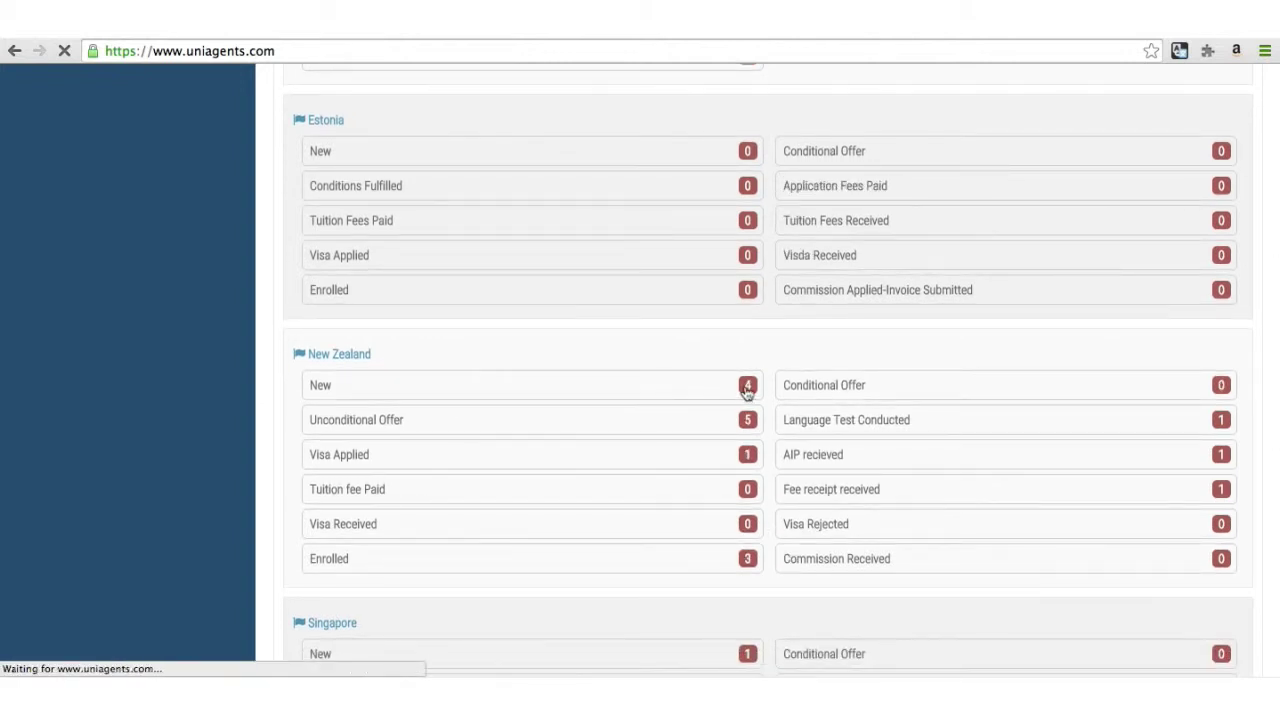
Browse the four new New Zealand applications from UniTree – Lagos
click(747, 385)
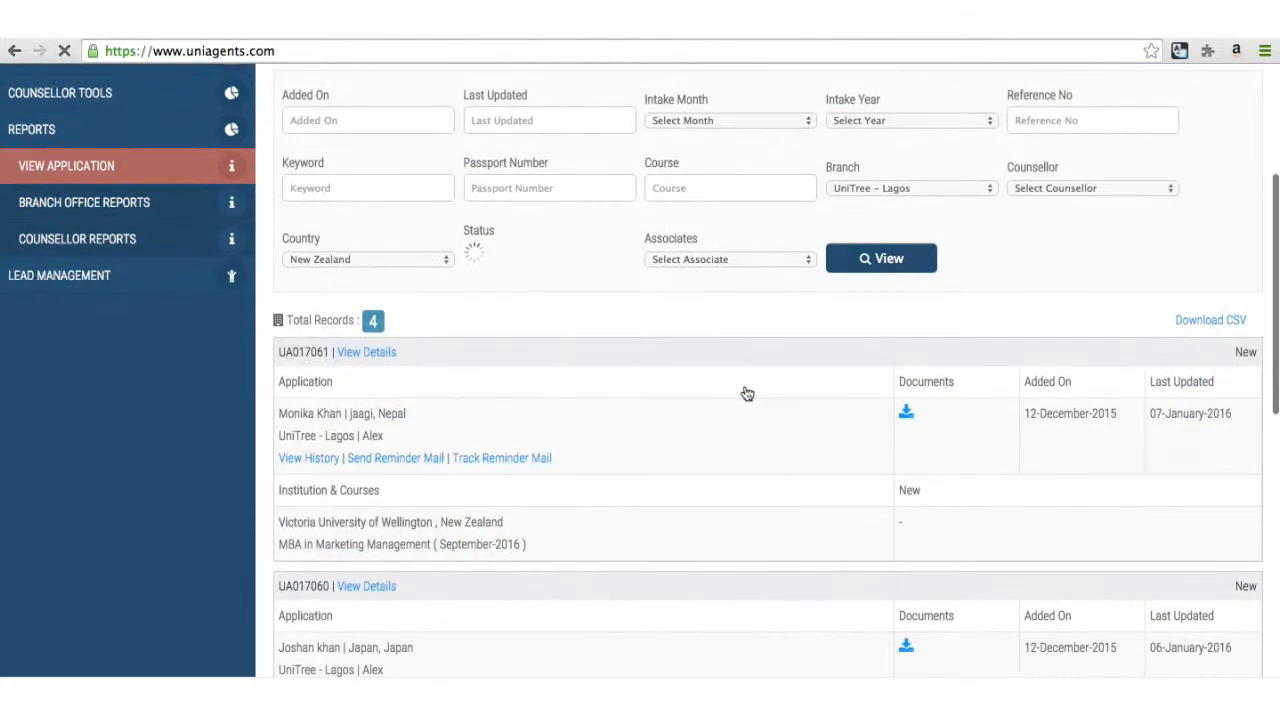
scroll(down, 3)
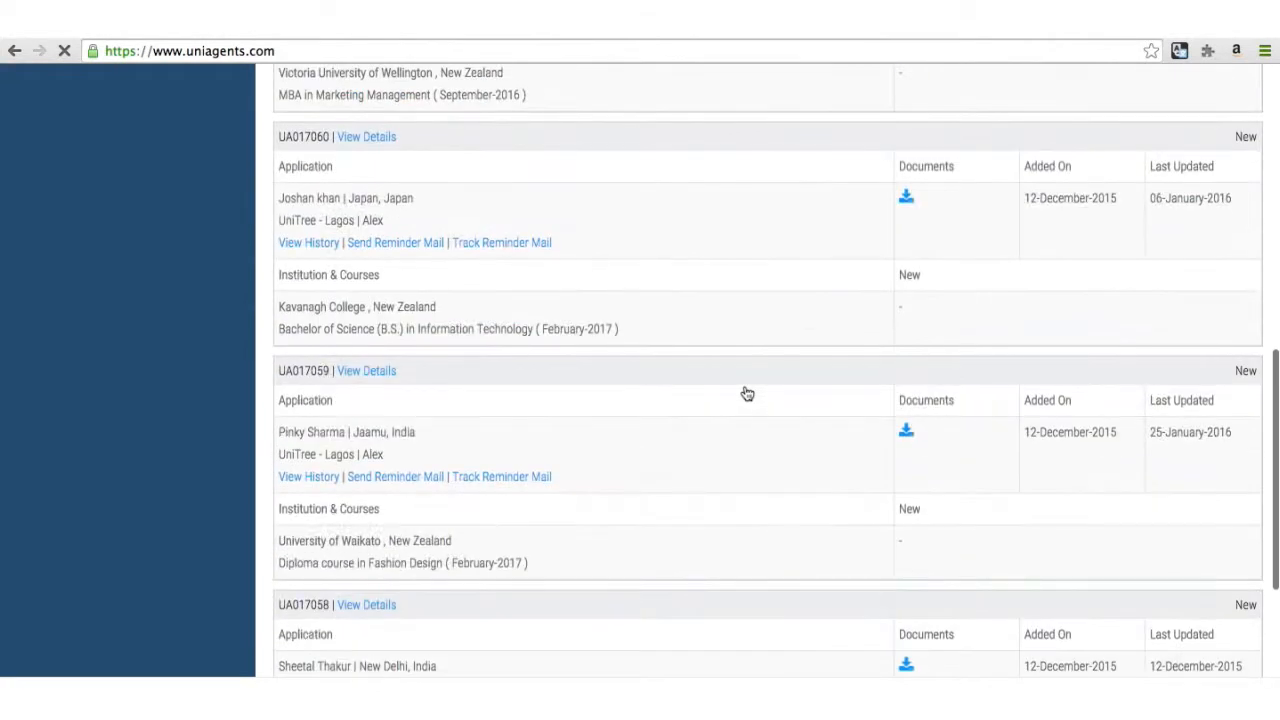
scroll(up, 3)
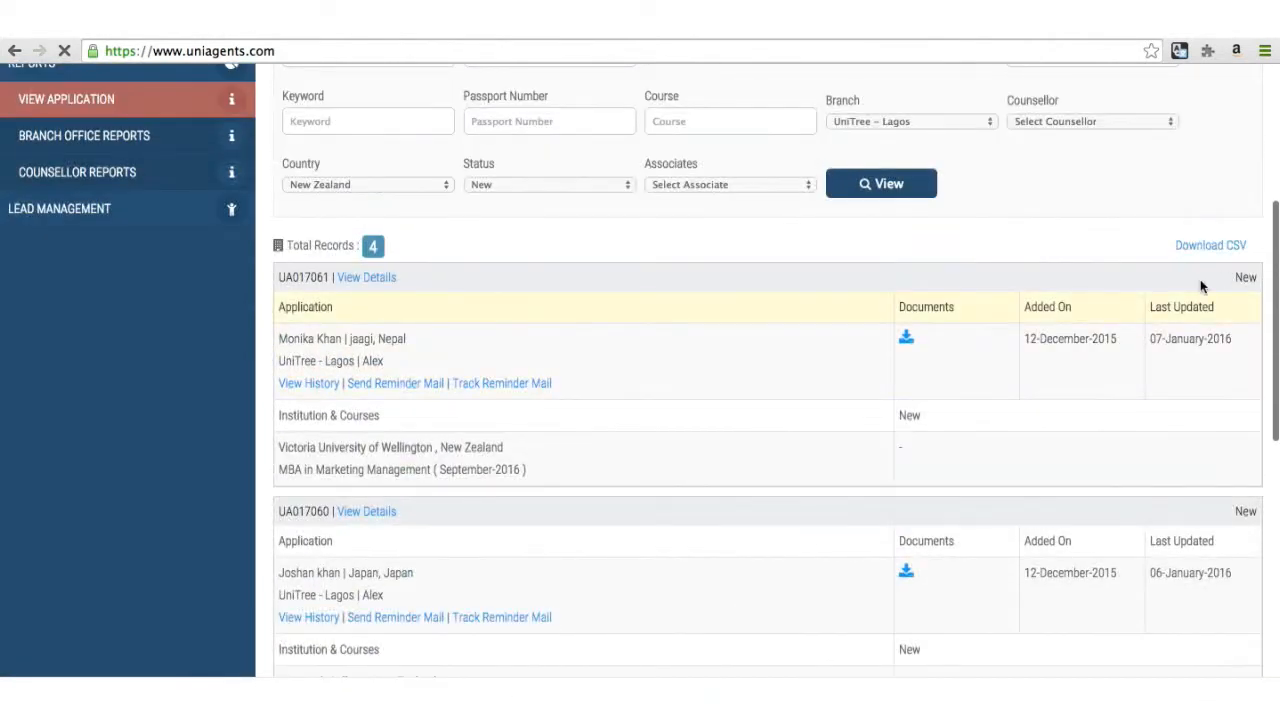